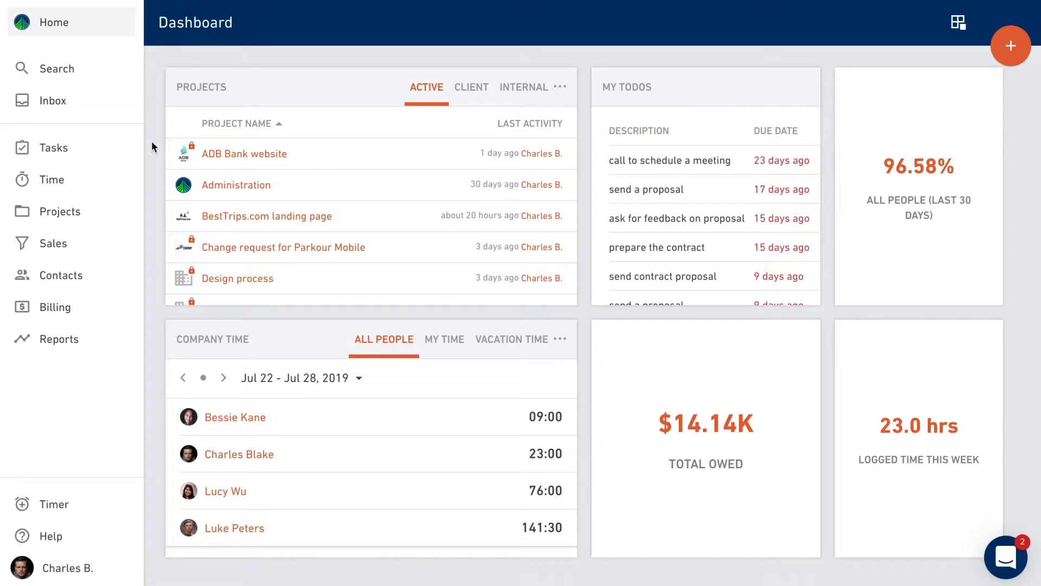
Step: Go to the team Scheduling board from the Time section of the sidebar
left_click(46, 179)
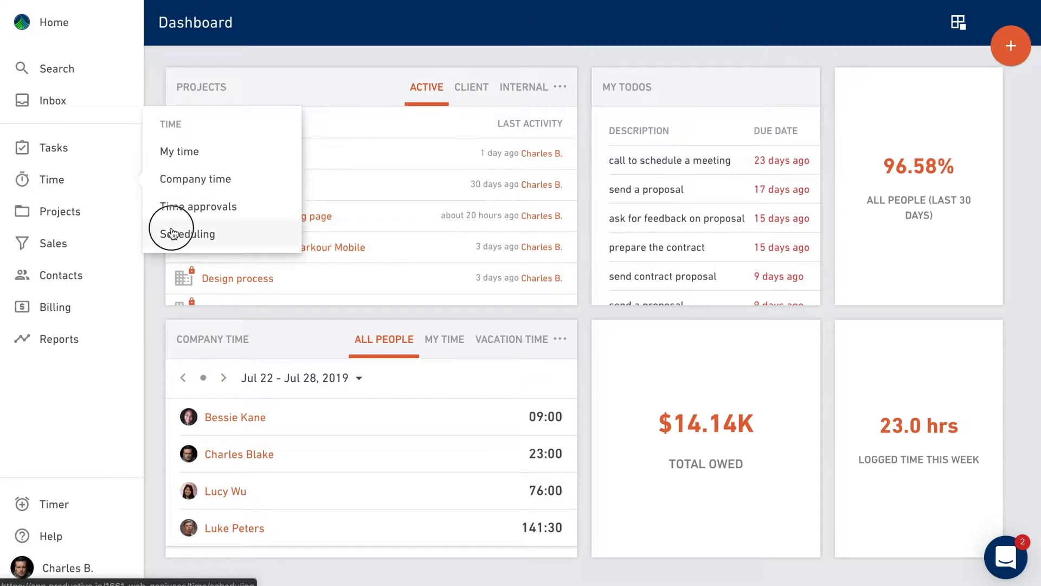
left_click(188, 234)
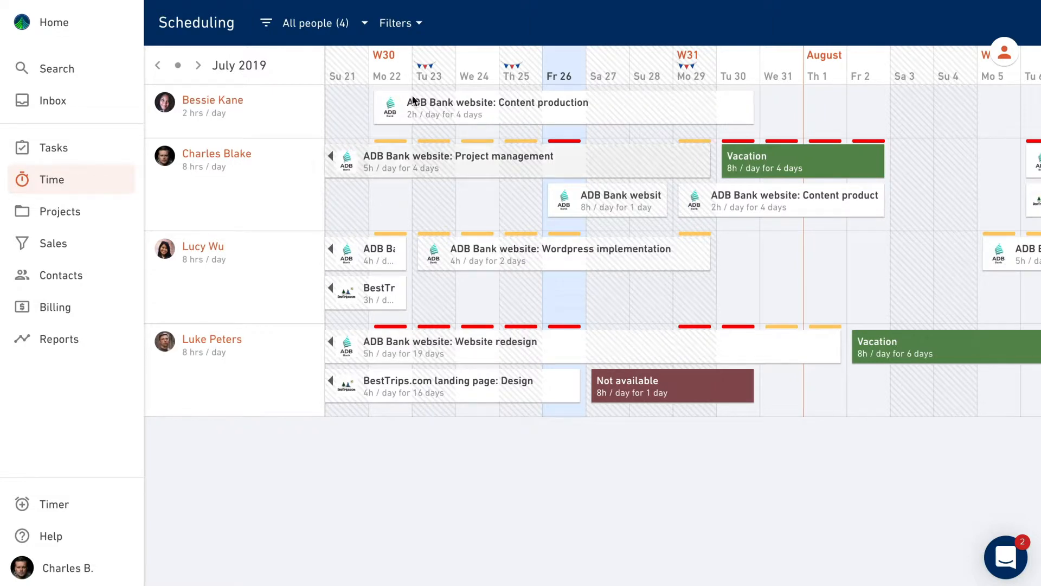
left_click(396, 23)
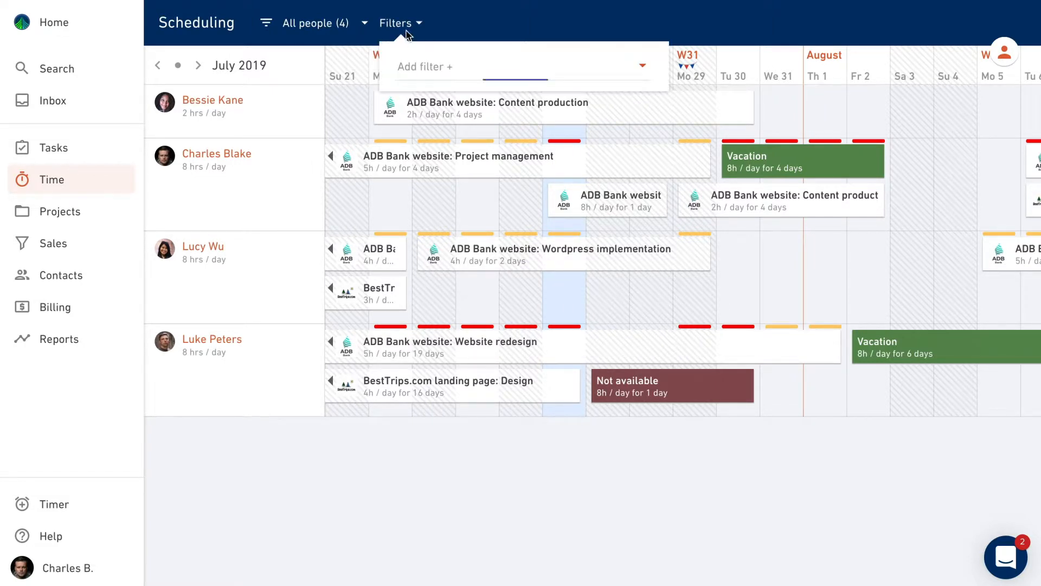
left_click(522, 67)
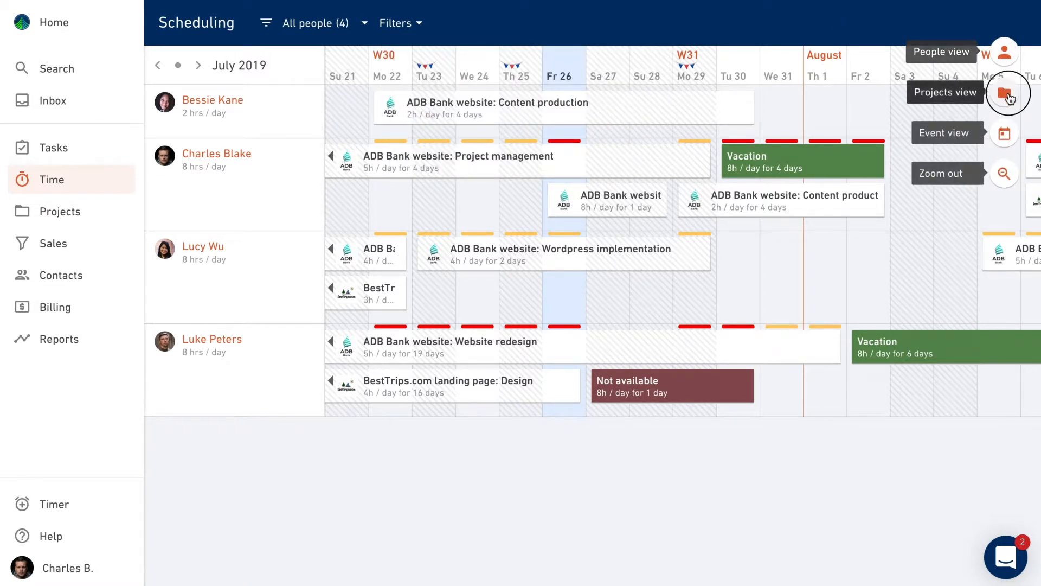
Step: View the schedule grouped by project, then return to the people grouping
left_click(1006, 91)
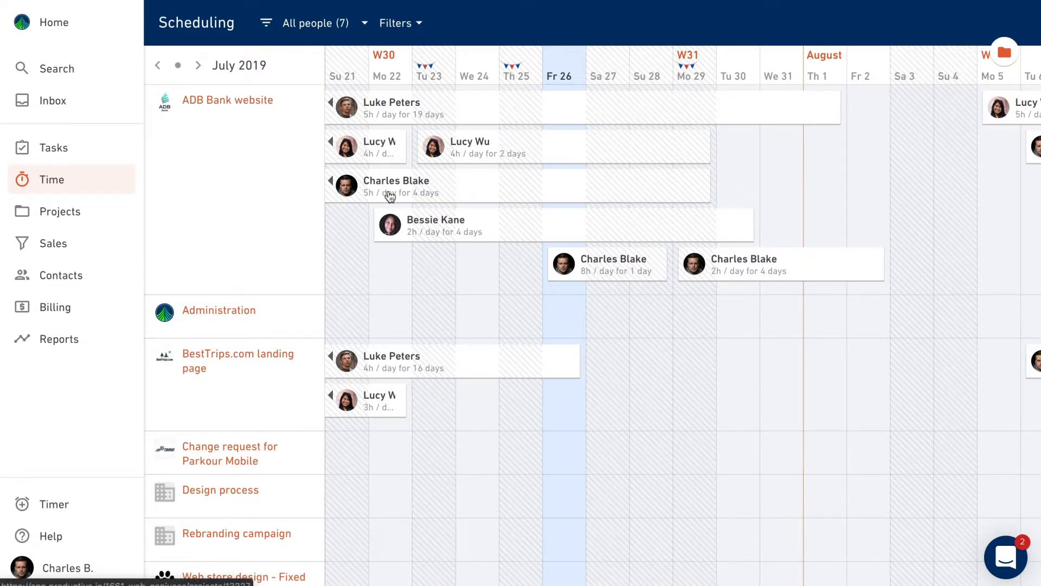
mouse_move(494, 363)
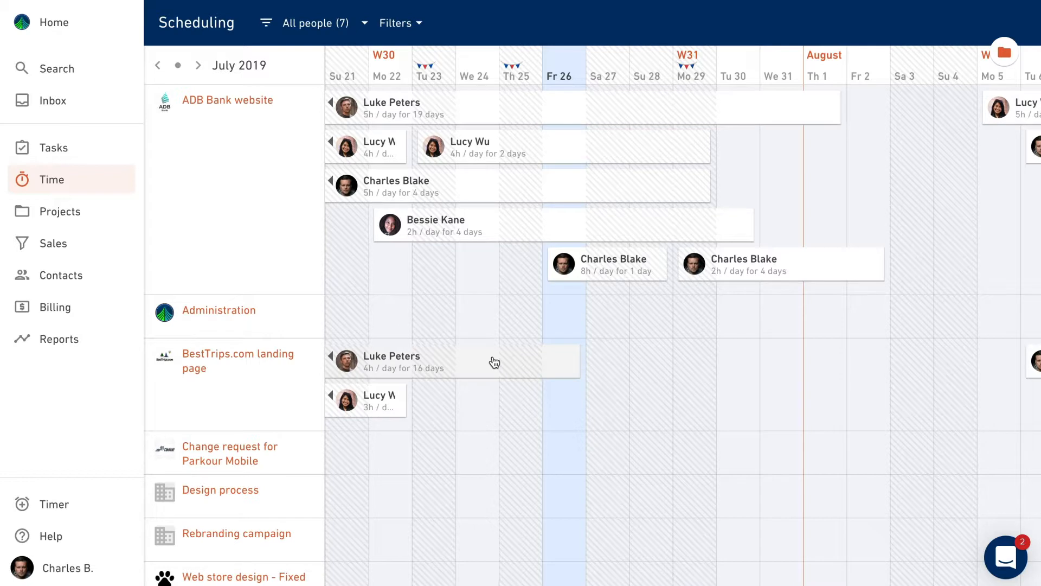
left_click(1004, 51)
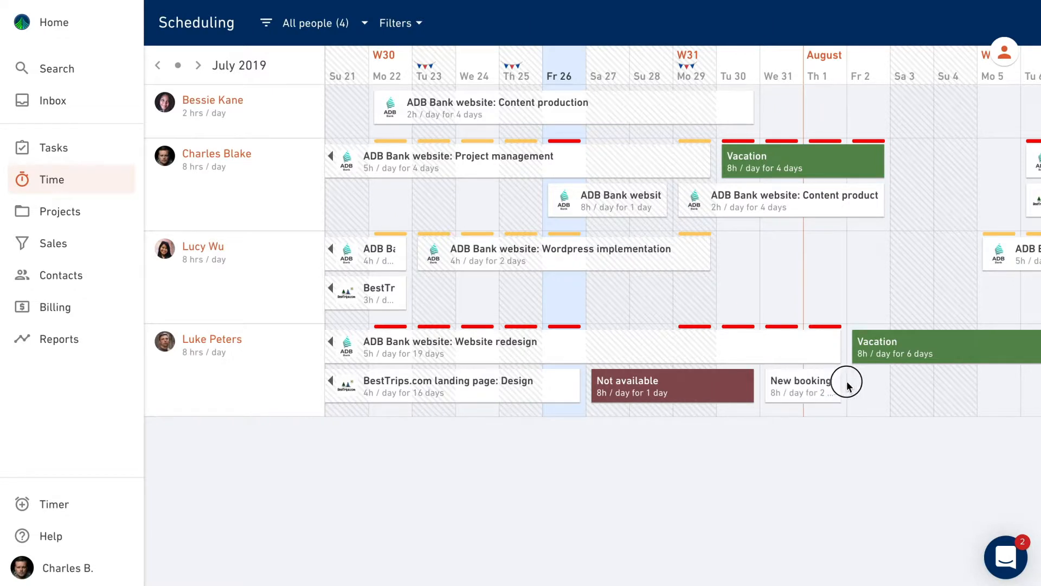
left_click(802, 386)
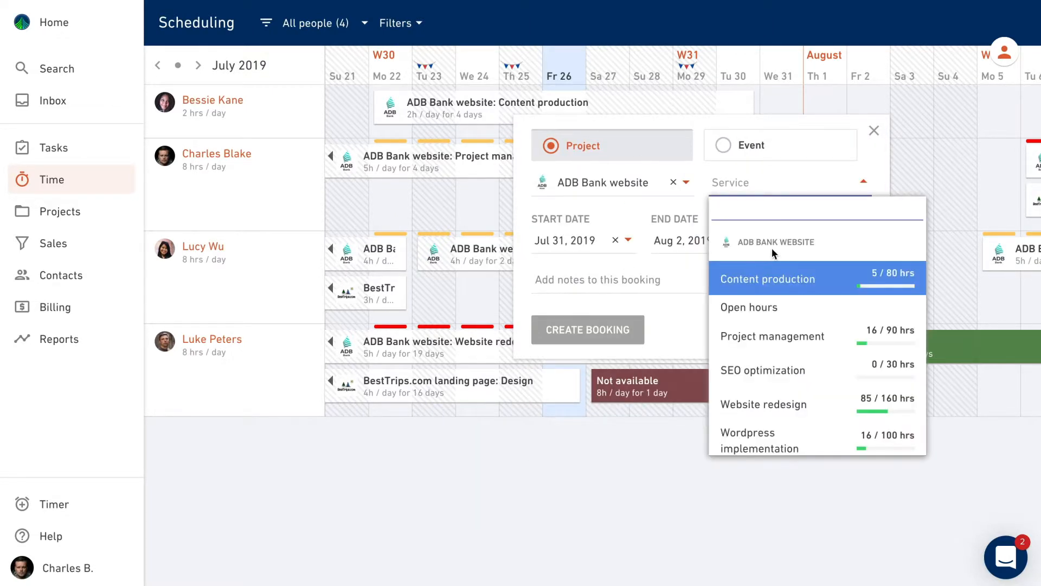
left_click(768, 279)
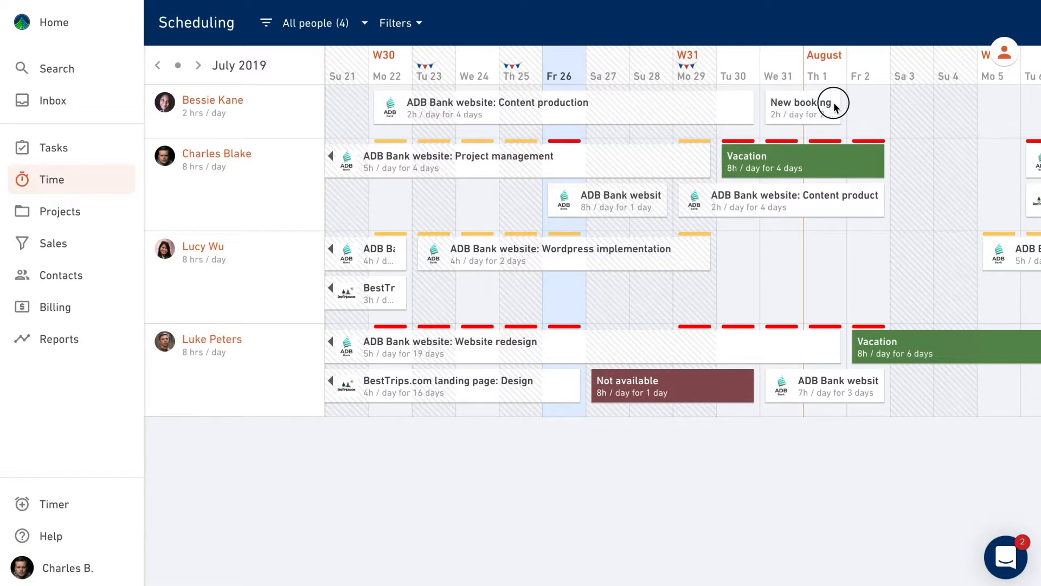
left_click(802, 106)
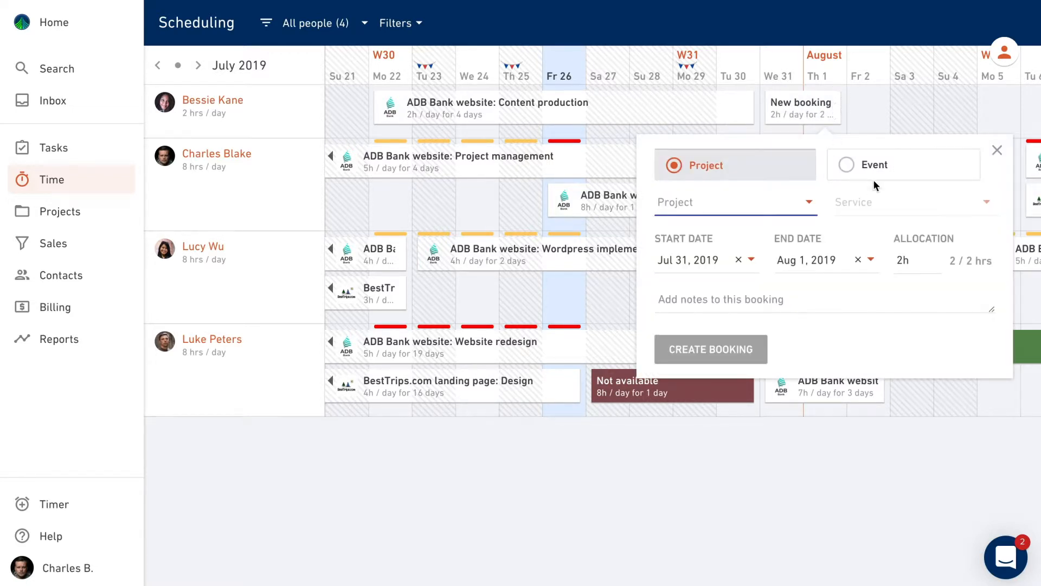
left_click(904, 165)
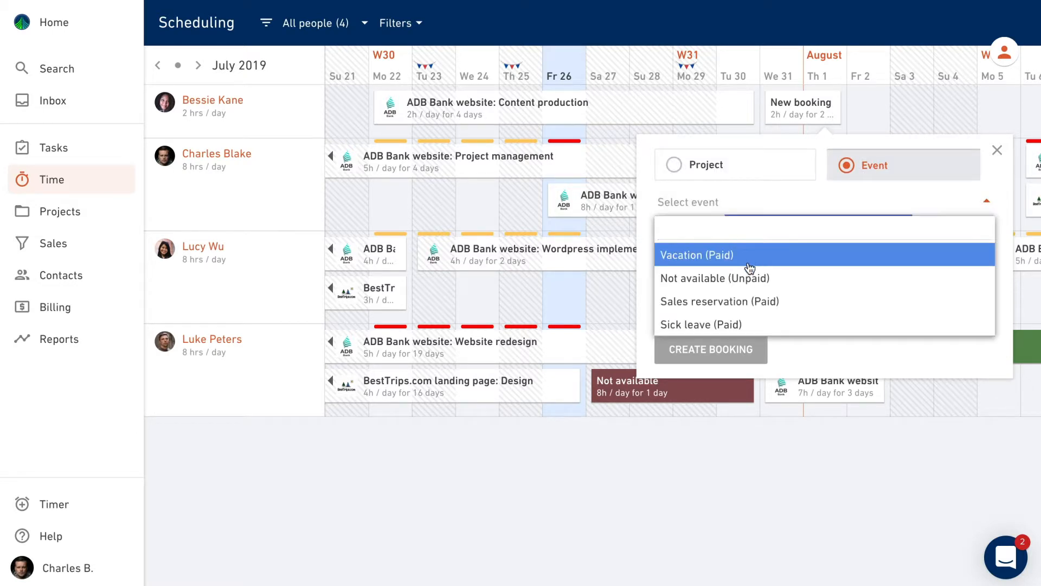
left_click(709, 349)
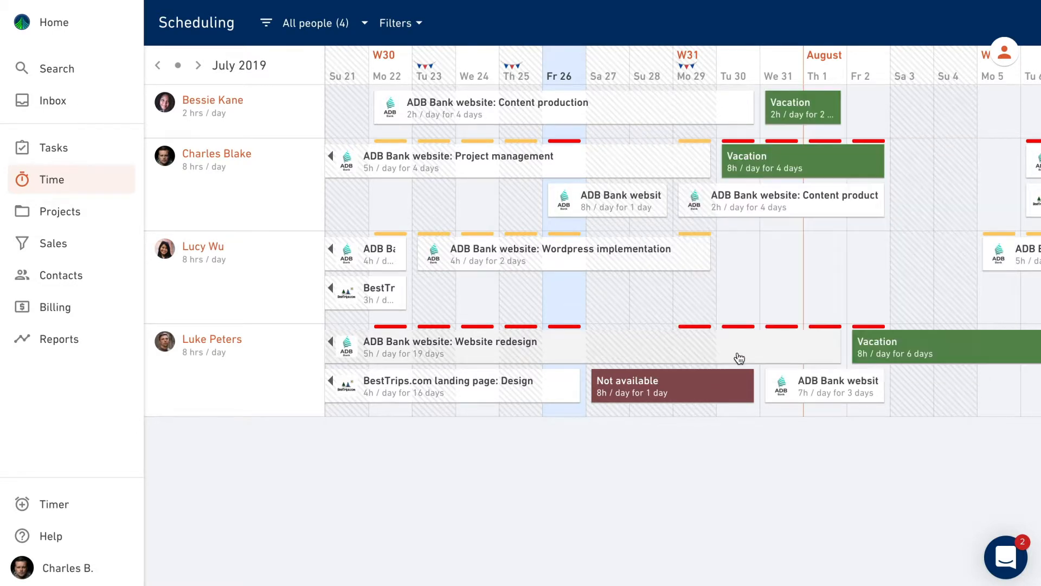
mouse_move(853, 158)
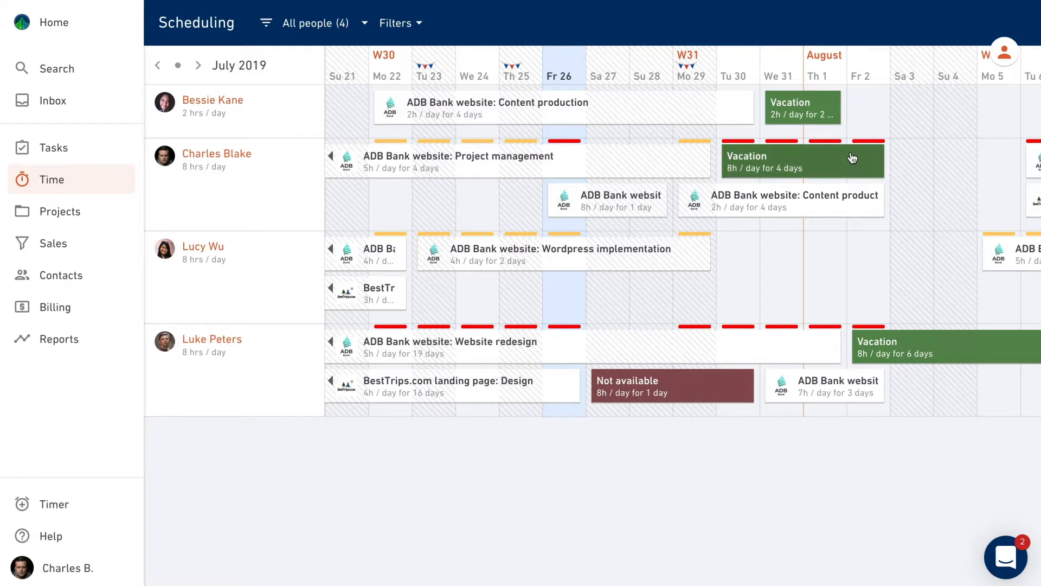
mouse_move(792, 182)
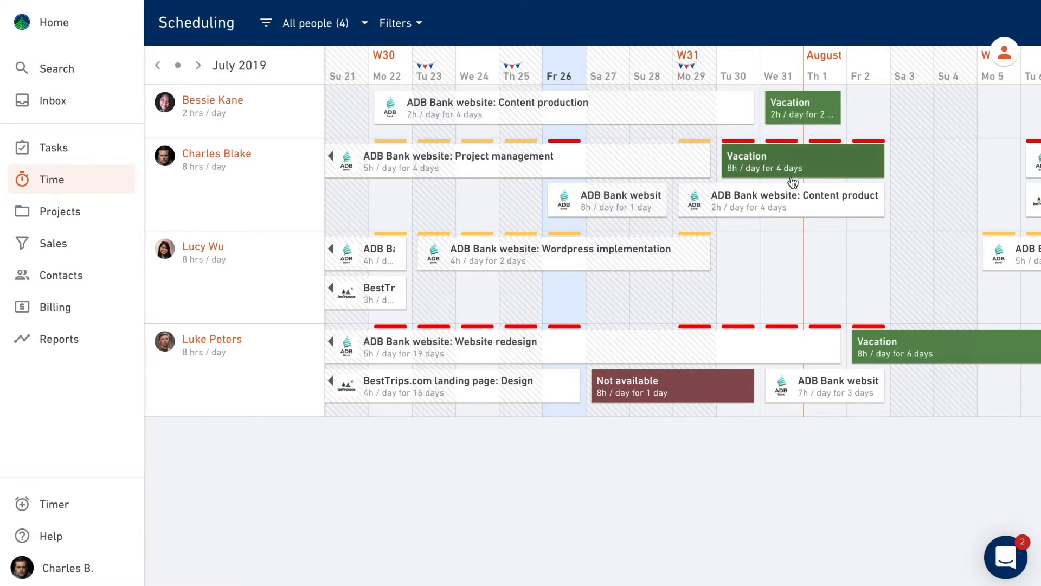
mouse_move(811, 176)
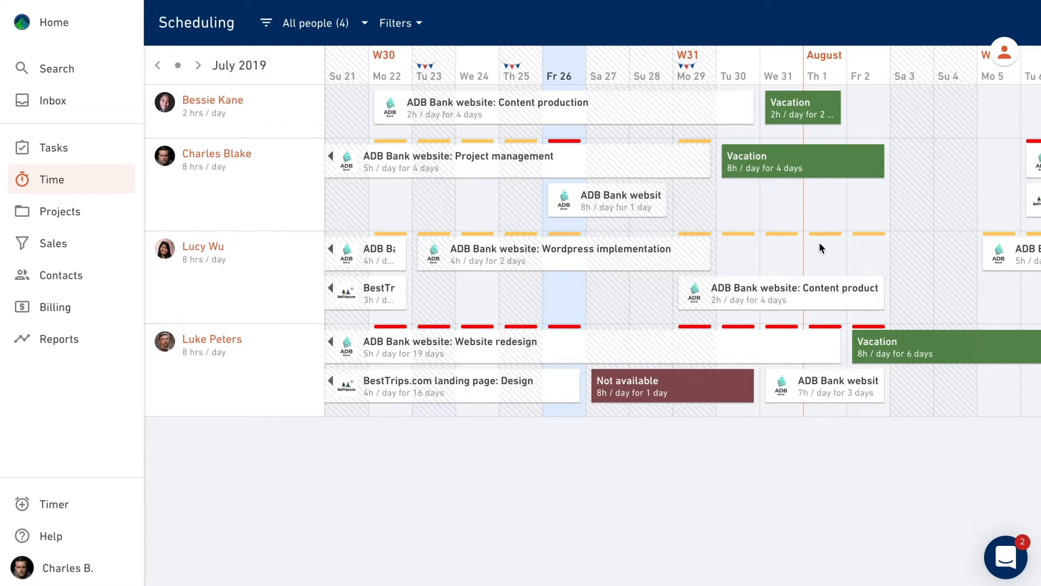
mouse_move(766, 247)
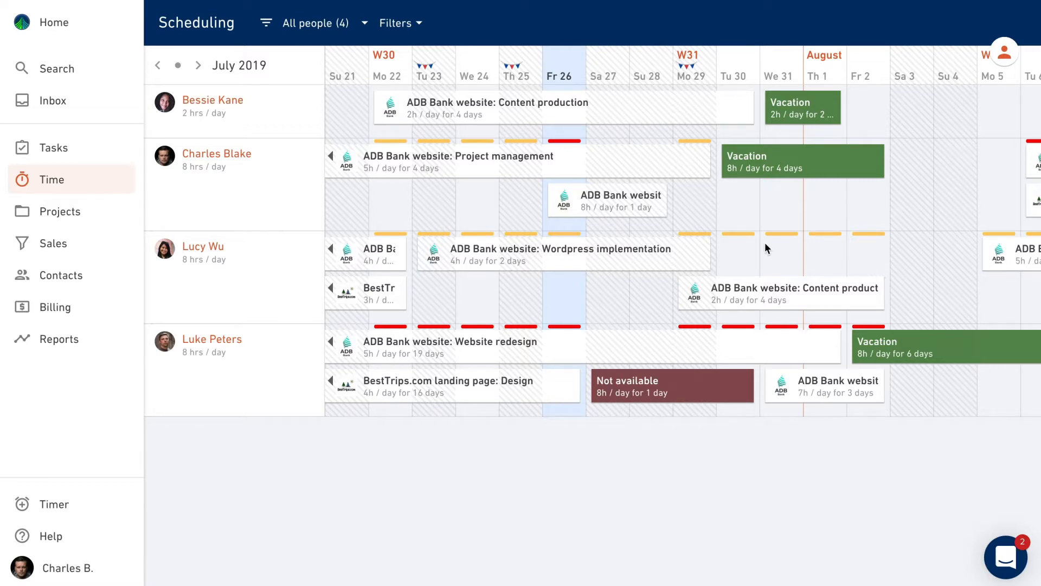
mouse_move(826, 238)
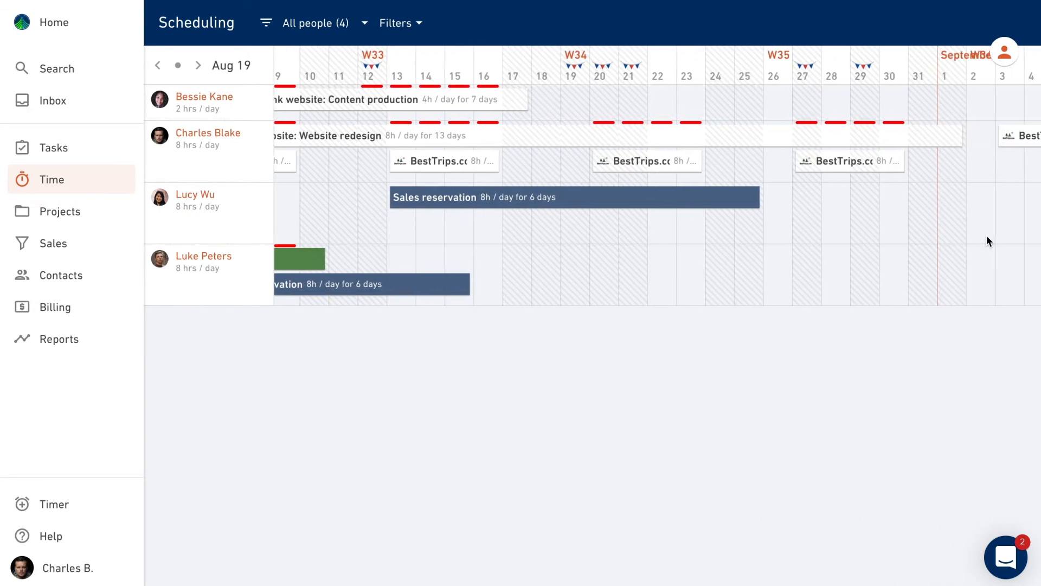
Step: Scroll the schedule into August, then go to the My time timesheet for Jul 22–28, 2019
scroll("right", 3)
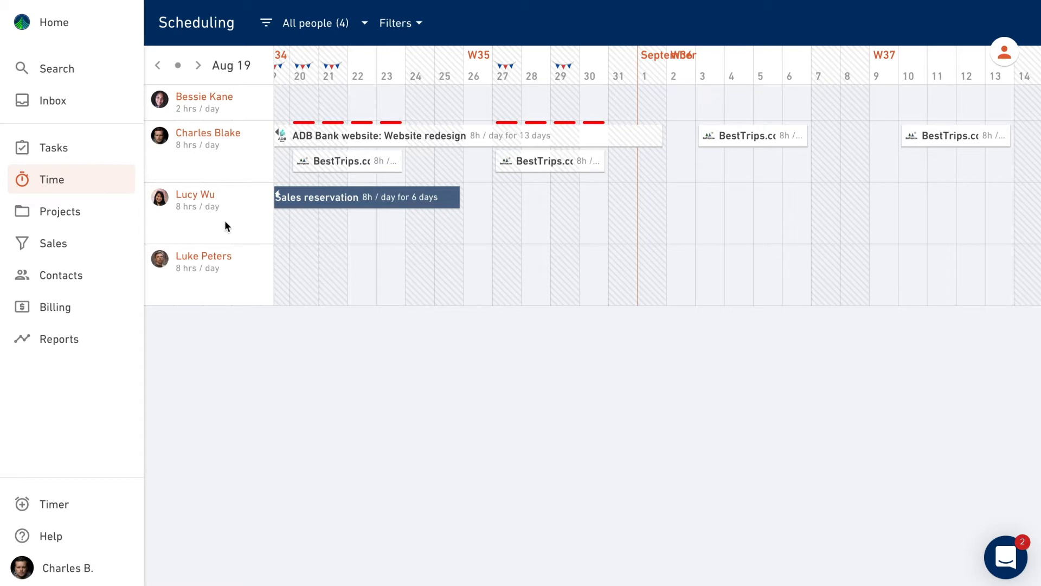
left_click(51, 179)
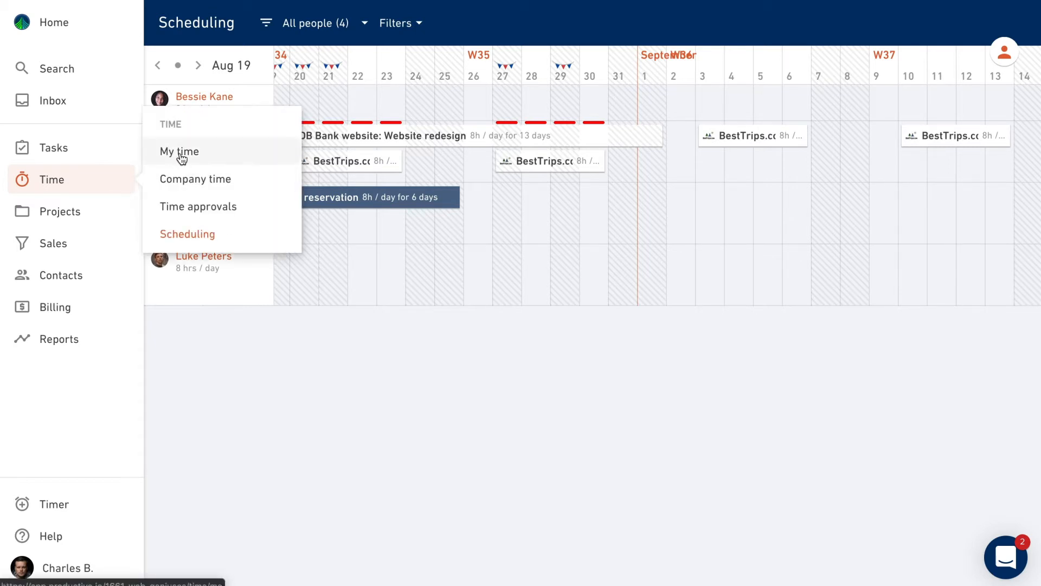
left_click(178, 152)
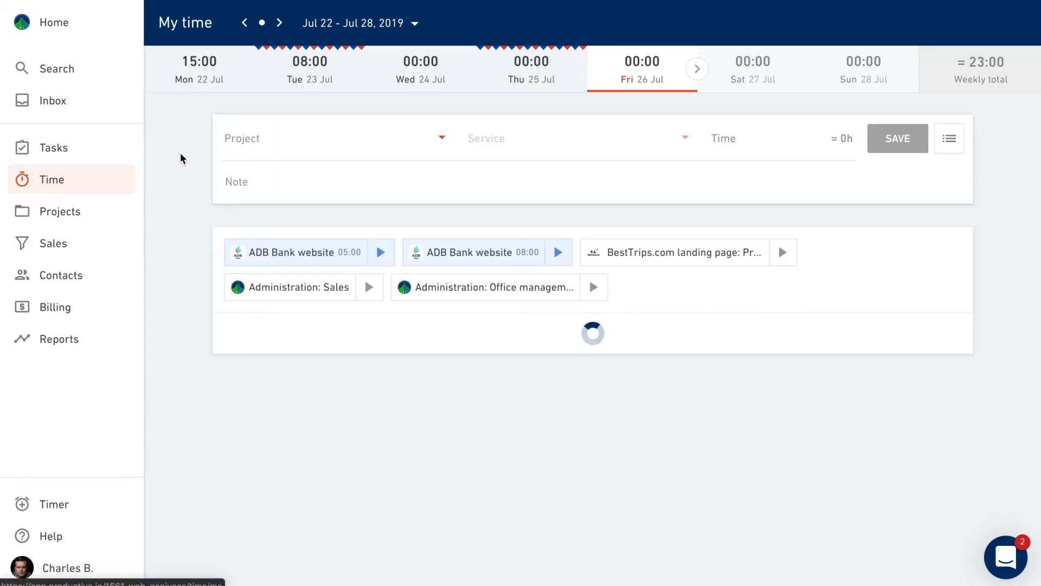